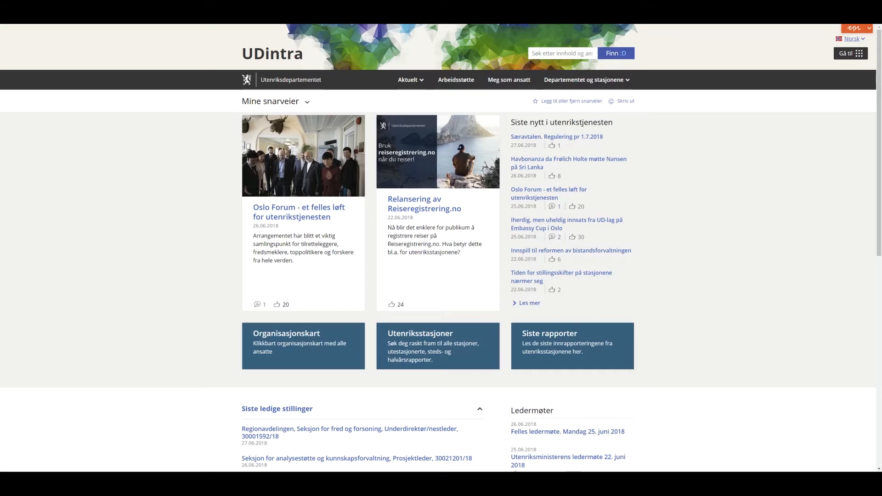
mouse_move(396, 210)
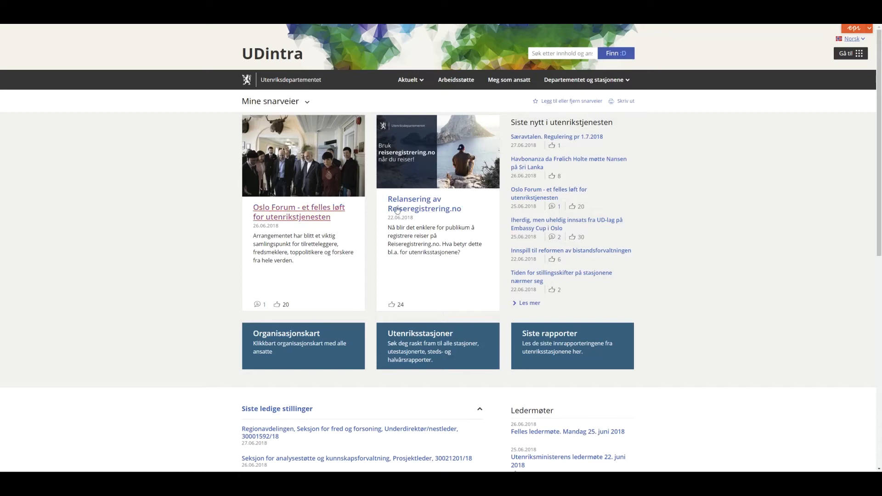
mouse_move(456, 79)
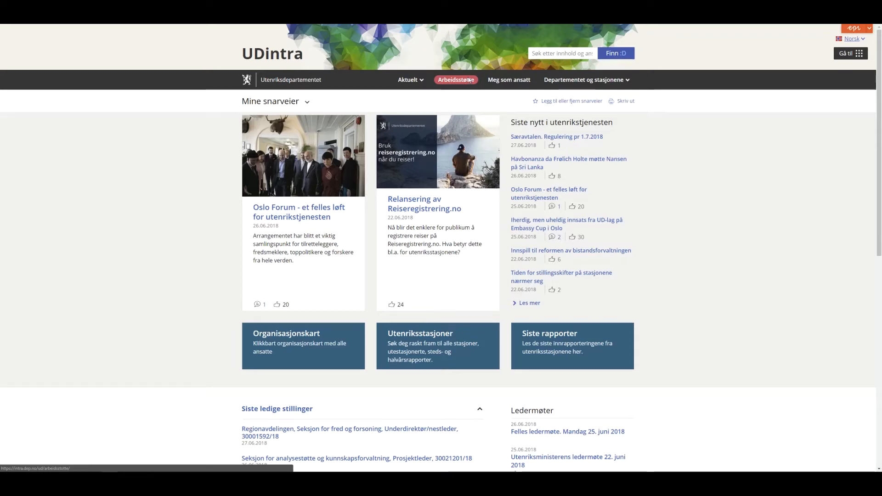
- Open the Arbeidsstøtte page from UDintra's top navigation bar
left_click(456, 80)
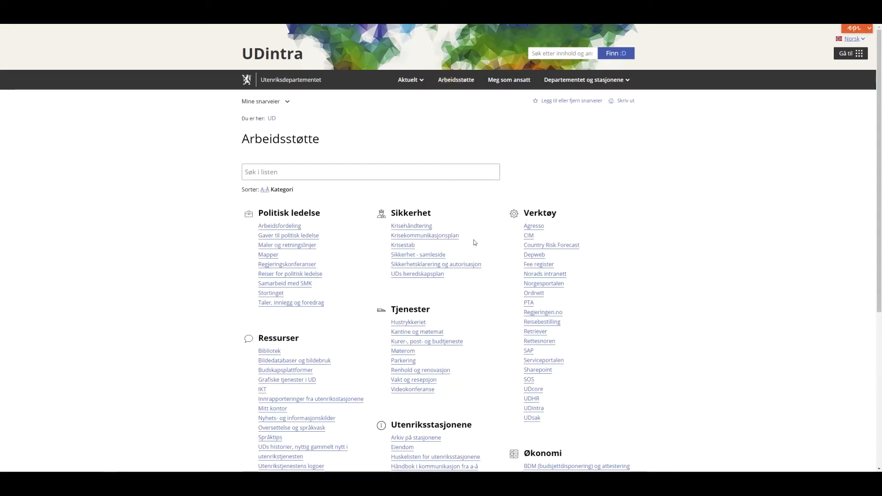
mouse_move(491, 255)
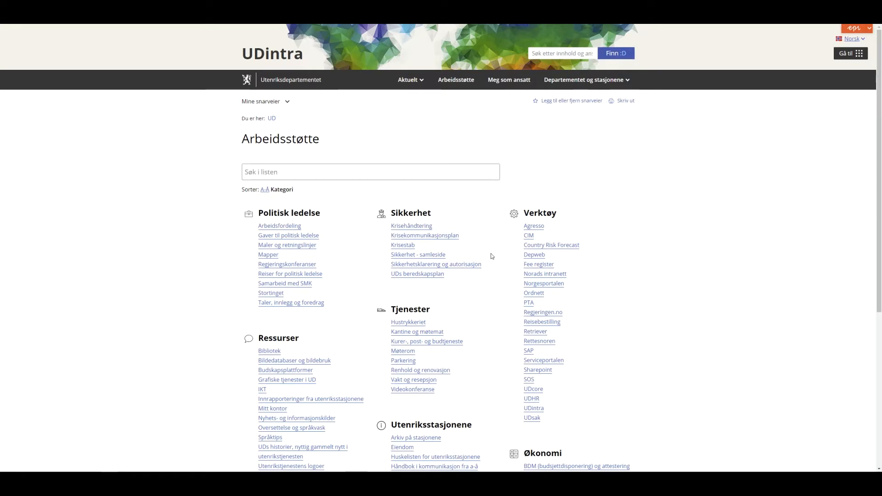
mouse_move(538, 215)
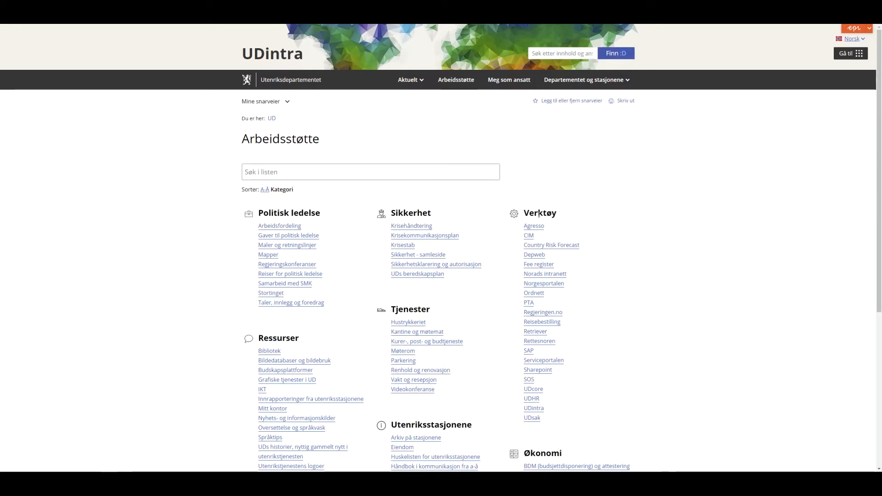
mouse_move(543, 283)
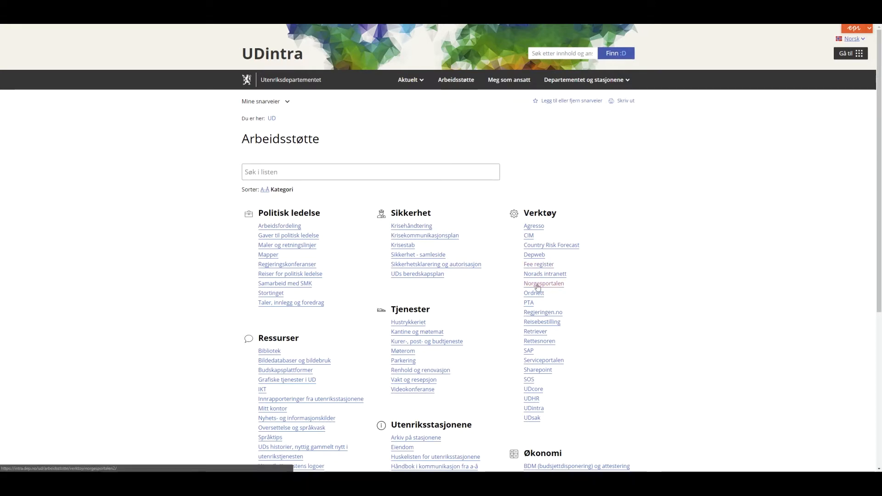
- Open the Norgesportalen link under the Verktøy column
left_click(543, 283)
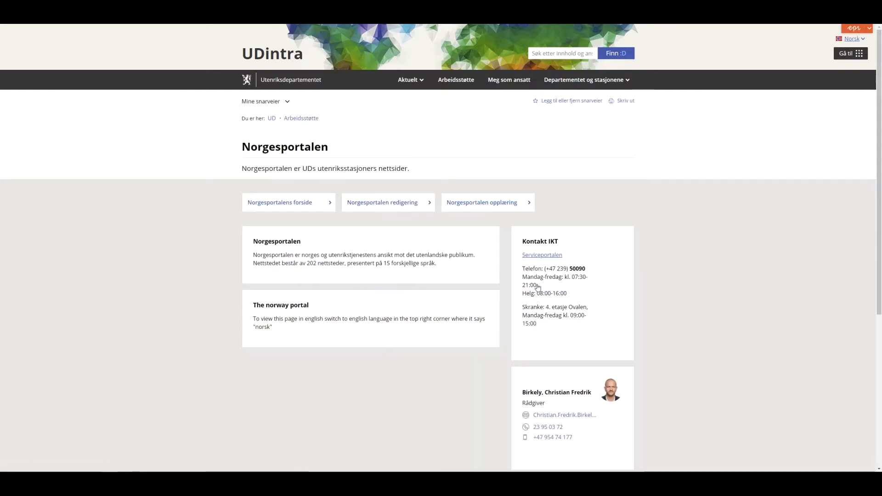
mouse_move(401, 321)
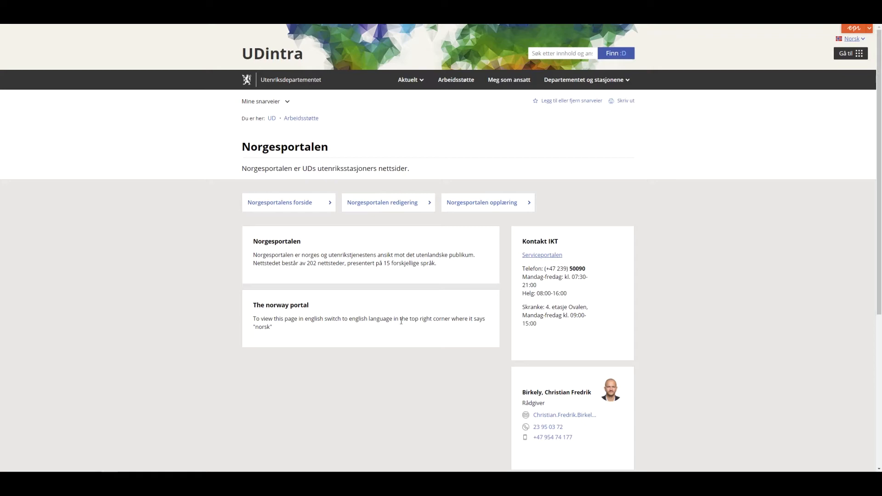
mouse_move(398, 338)
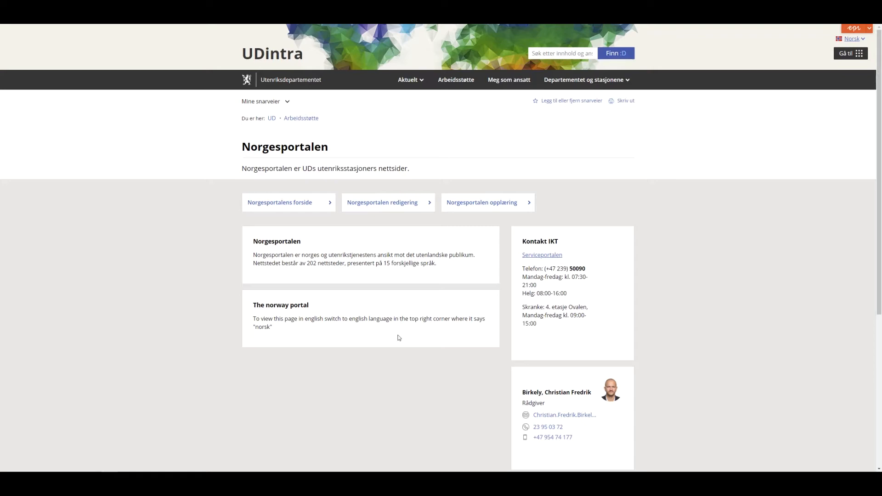
mouse_move(695, 78)
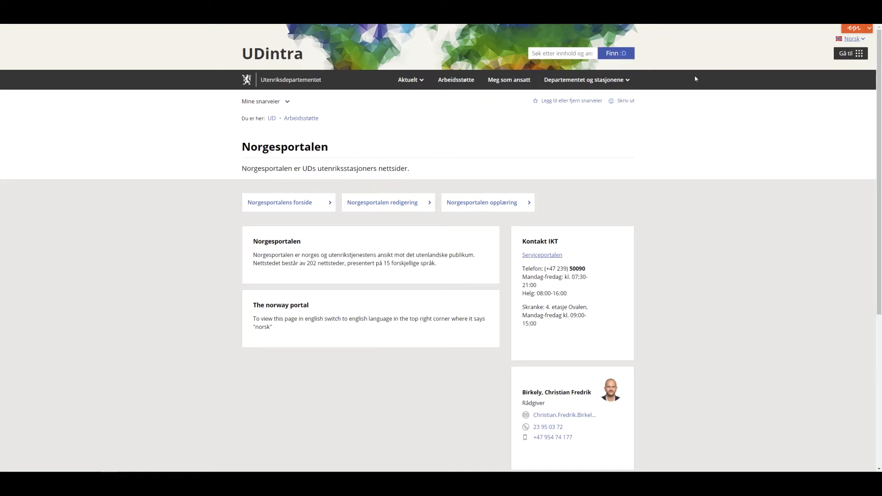
- Switch the Norgesportalen page language from Norsk to English
left_click(852, 39)
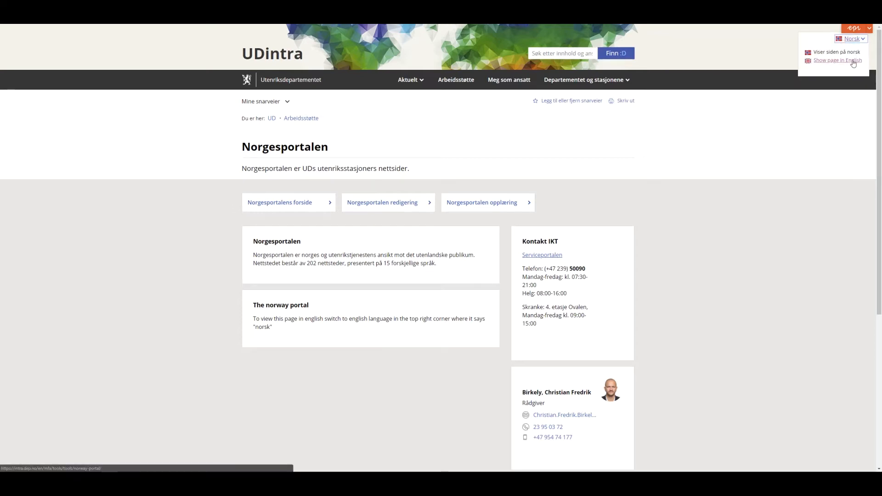
left_click(837, 60)
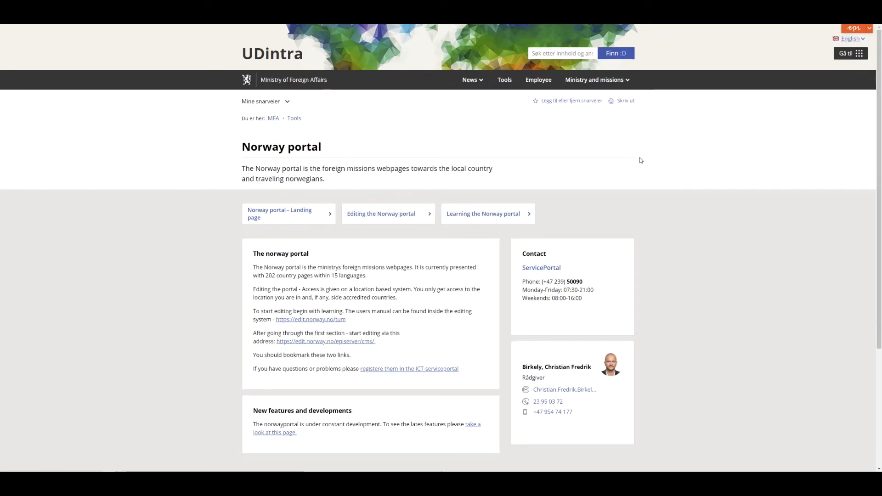
mouse_move(492, 356)
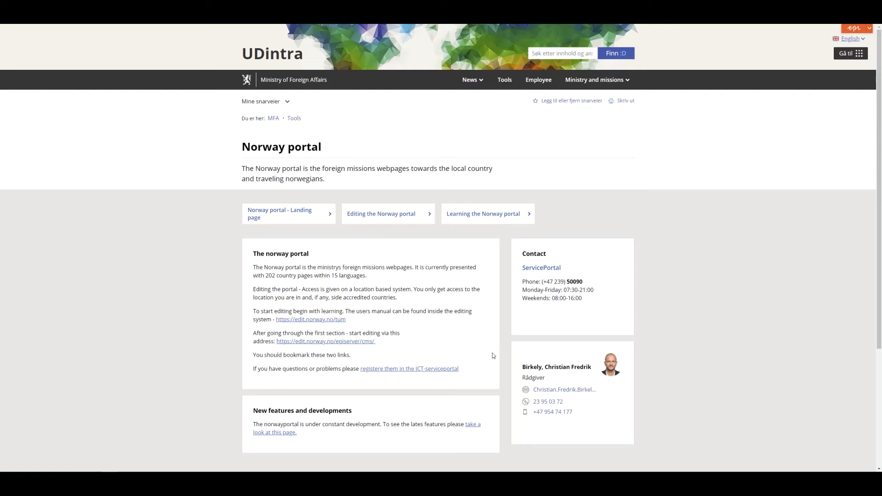
mouse_move(394, 220)
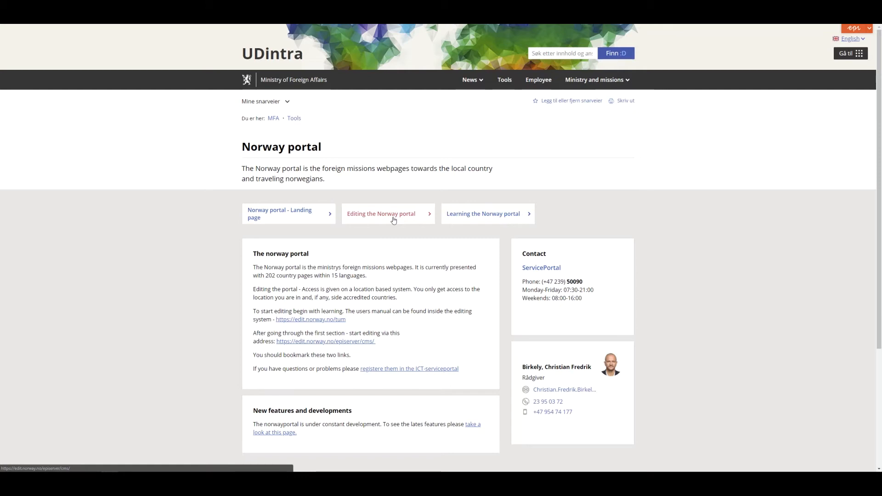
- Follow 'Editing the Norway portal' and select India from the country list
left_click(326, 343)
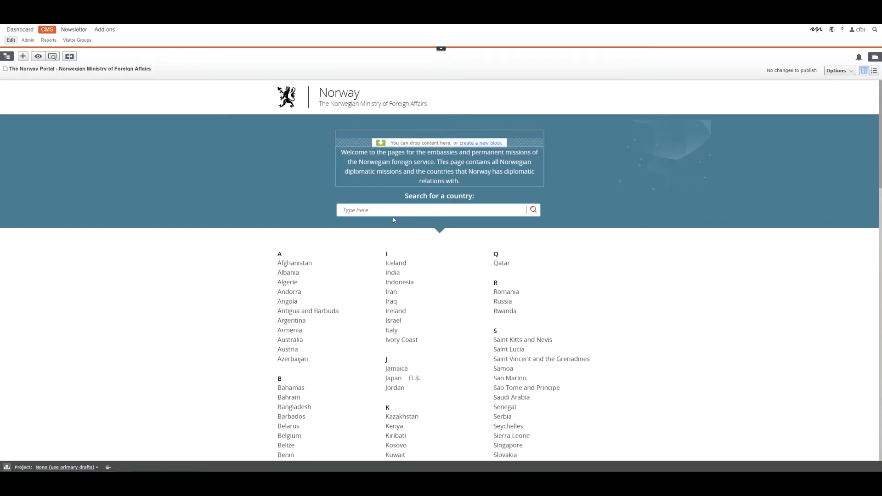
mouse_move(396, 205)
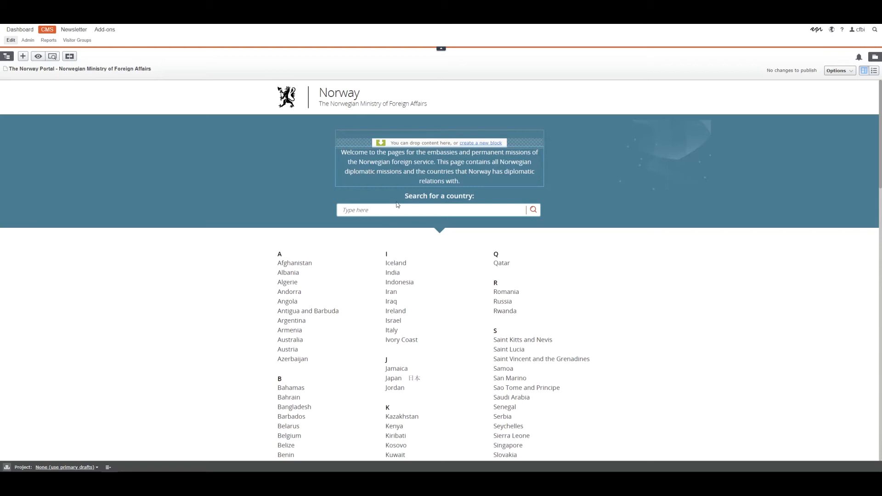
mouse_move(397, 205)
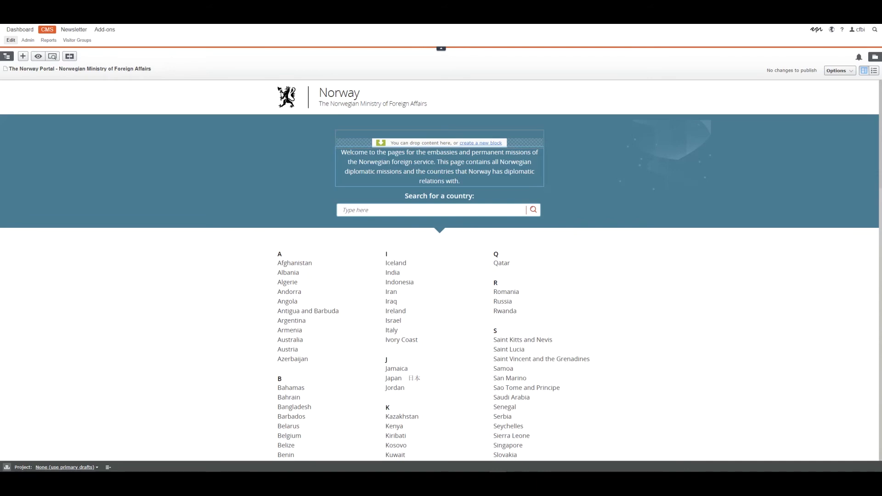
mouse_move(399, 282)
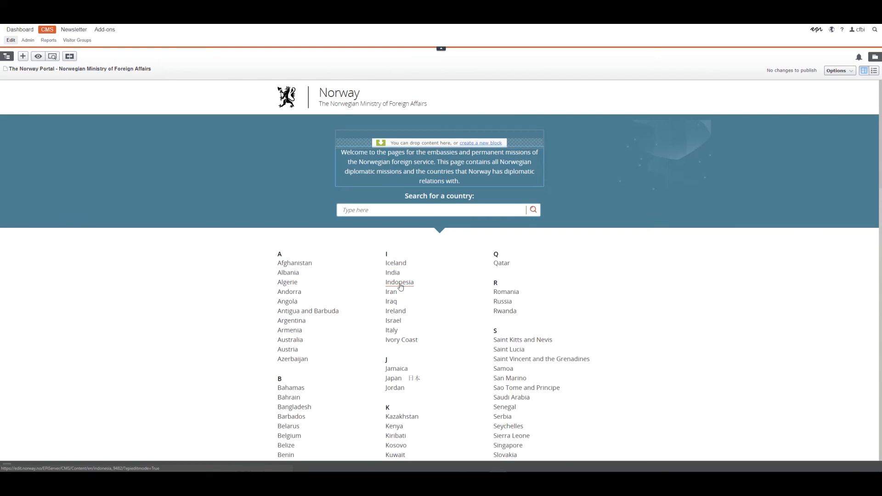
mouse_move(492, 319)
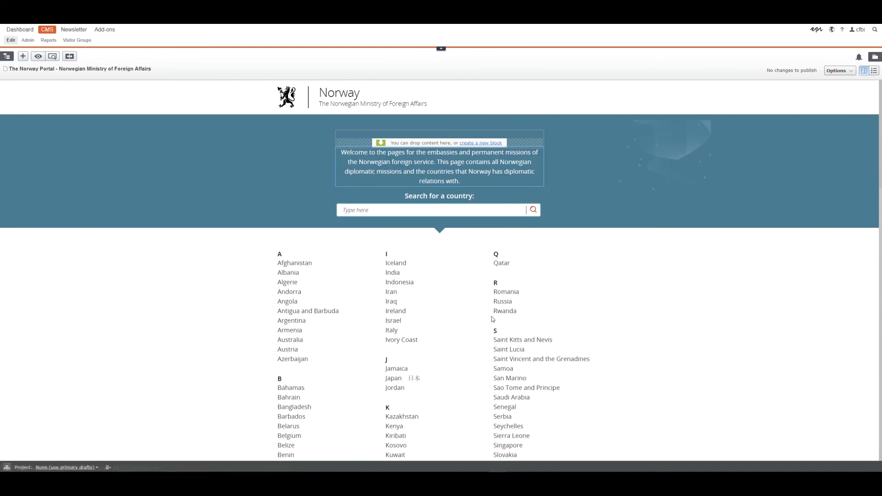
scroll("down", 3)
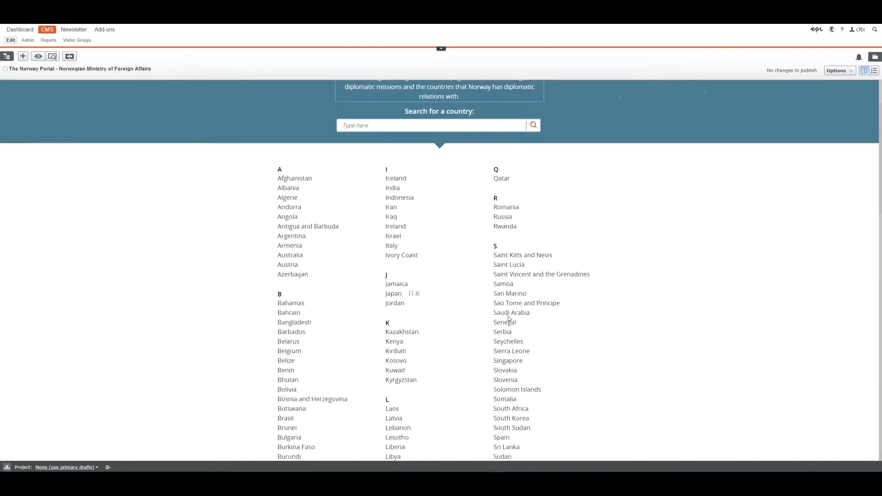
scroll("down", 3)
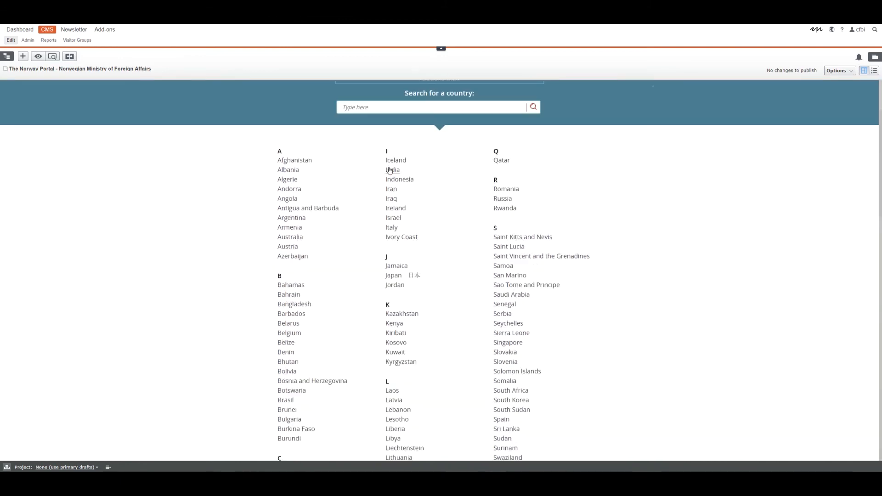
left_click(391, 170)
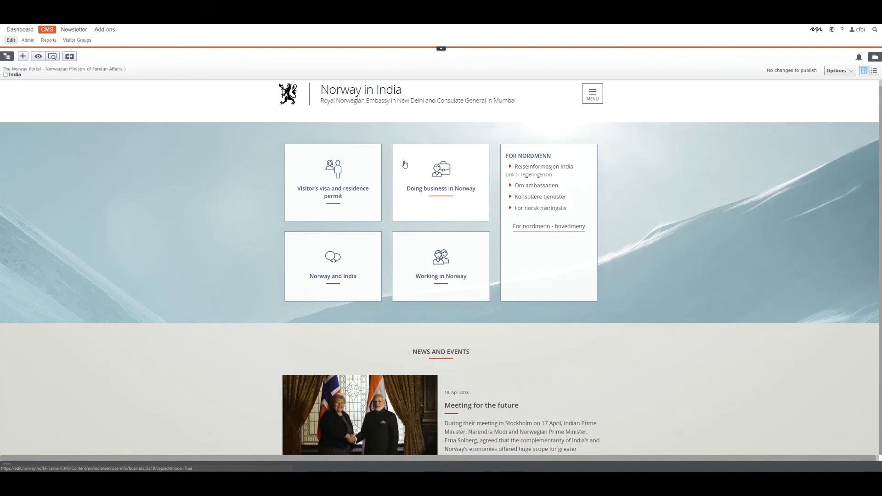